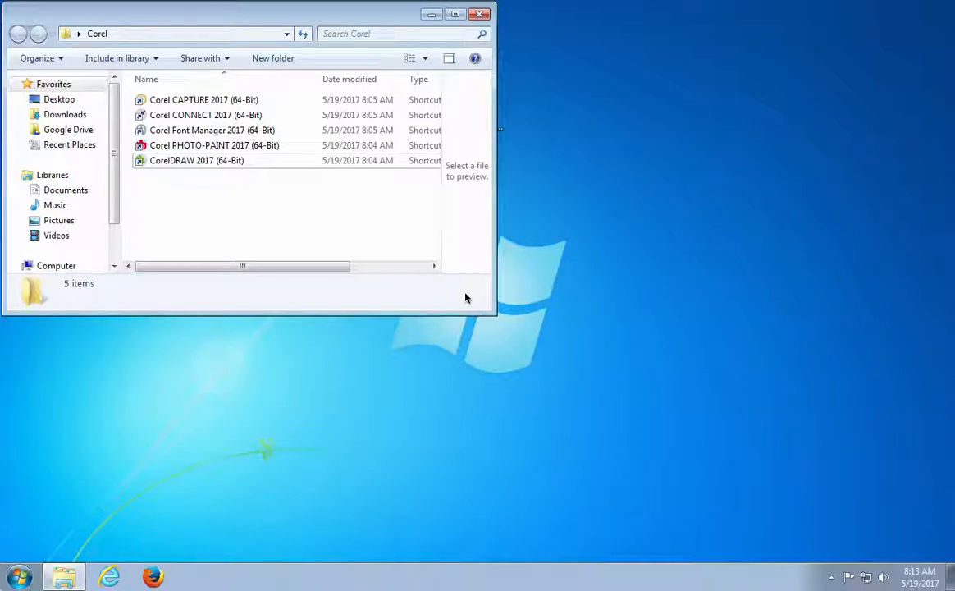
Launch CorelDRAW 2017 and create a new blank Letter-size document, Untitled-1
double_click(197, 160)
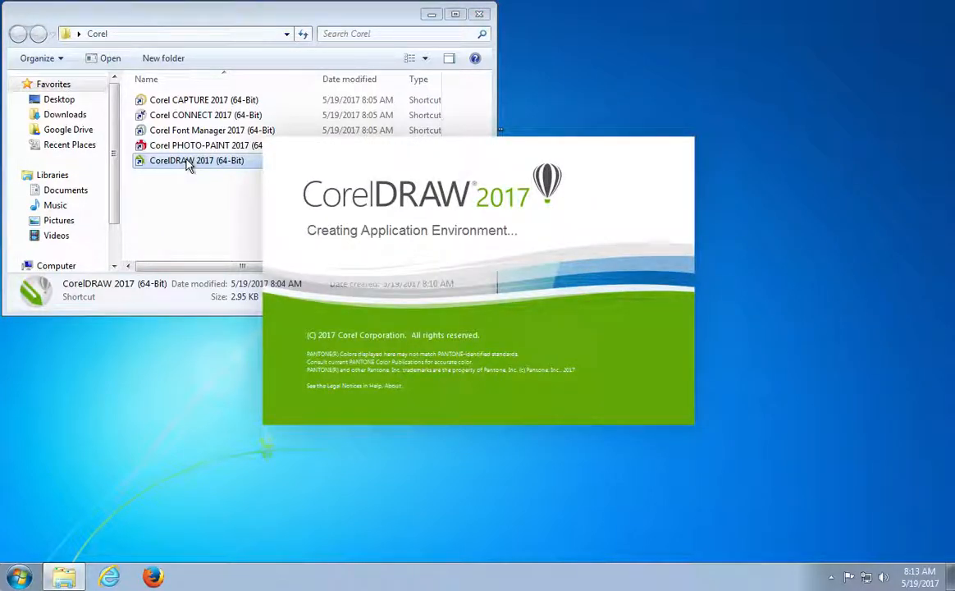
double_click(196, 160)
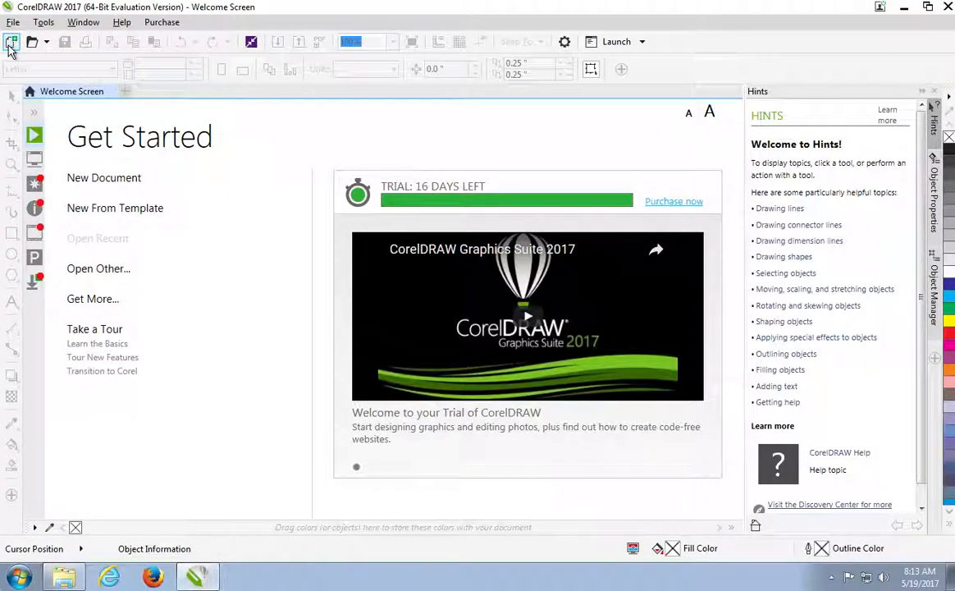
click(12, 42)
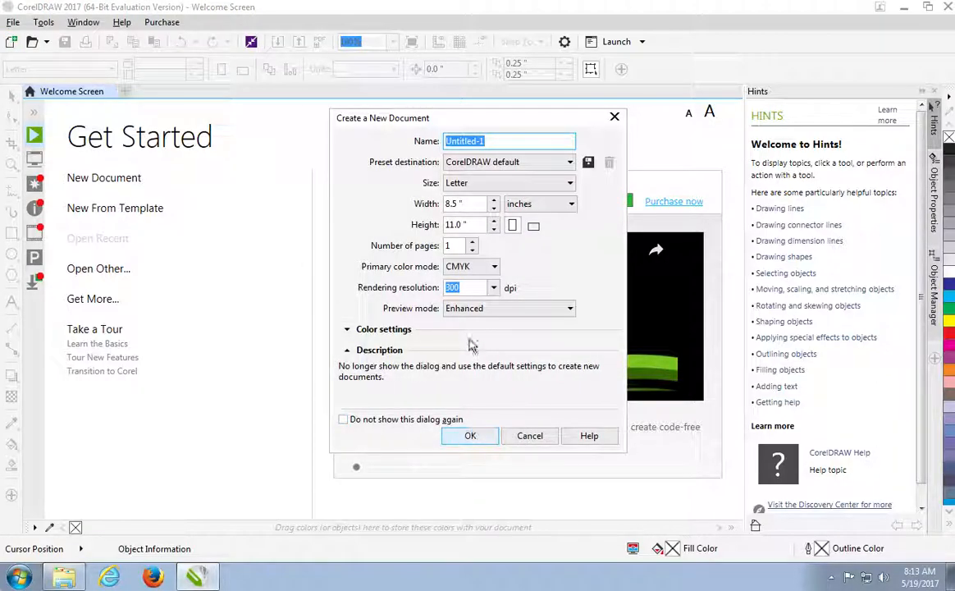
click(470, 435)
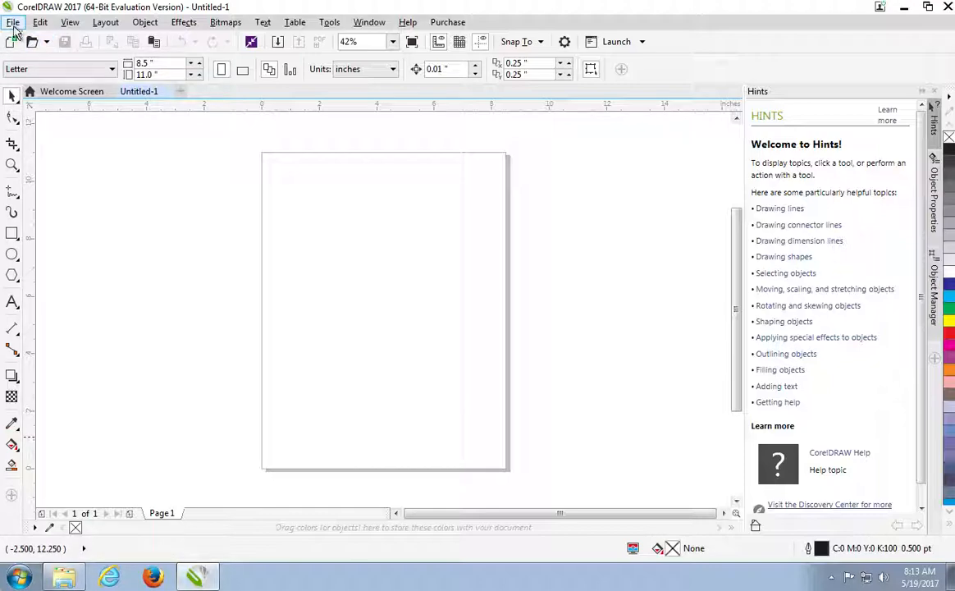
Start importing a file and open the Garden Stakes folder on the Desktop
click(13, 22)
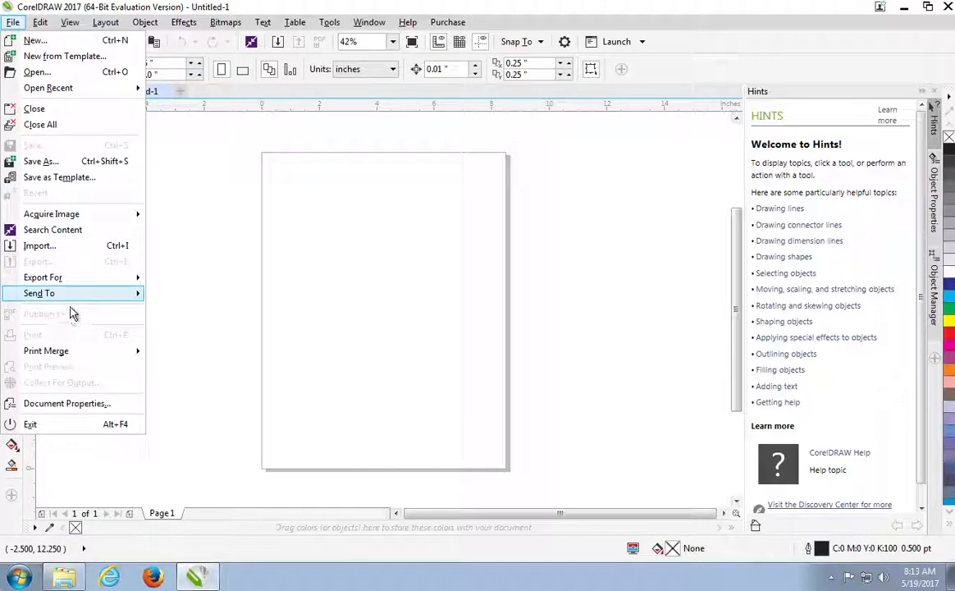
click(39, 245)
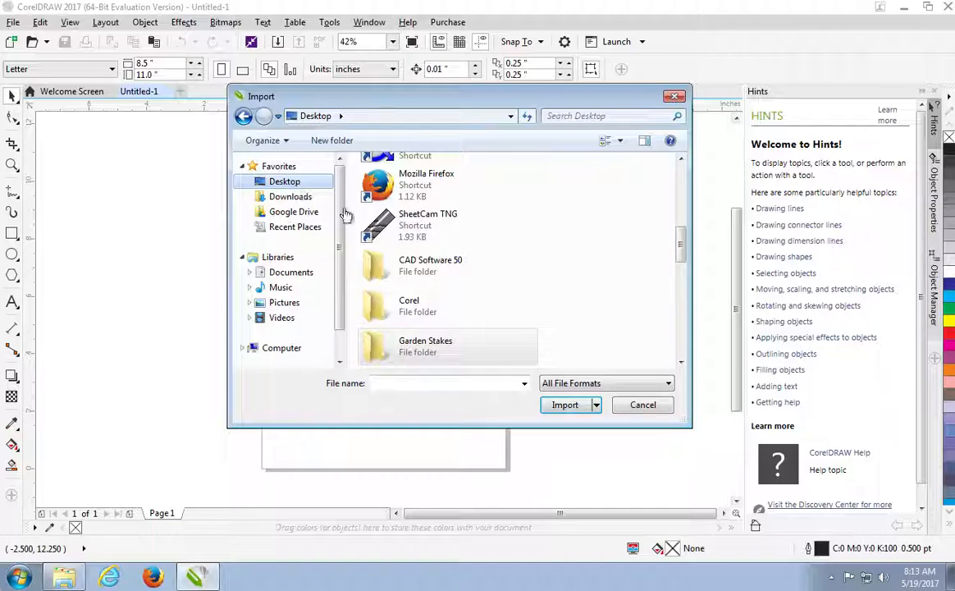
double_click(425, 345)
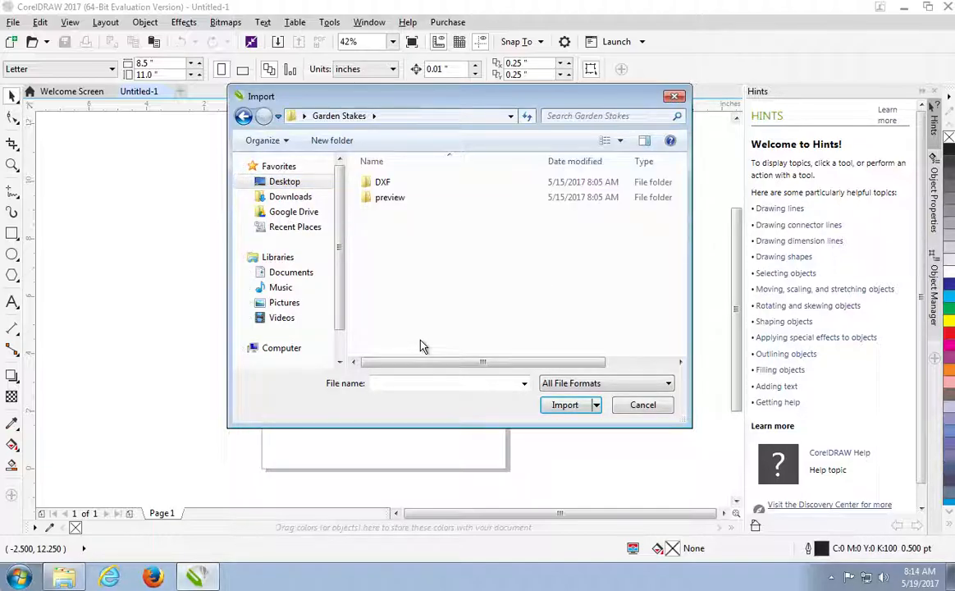
click(383, 181)
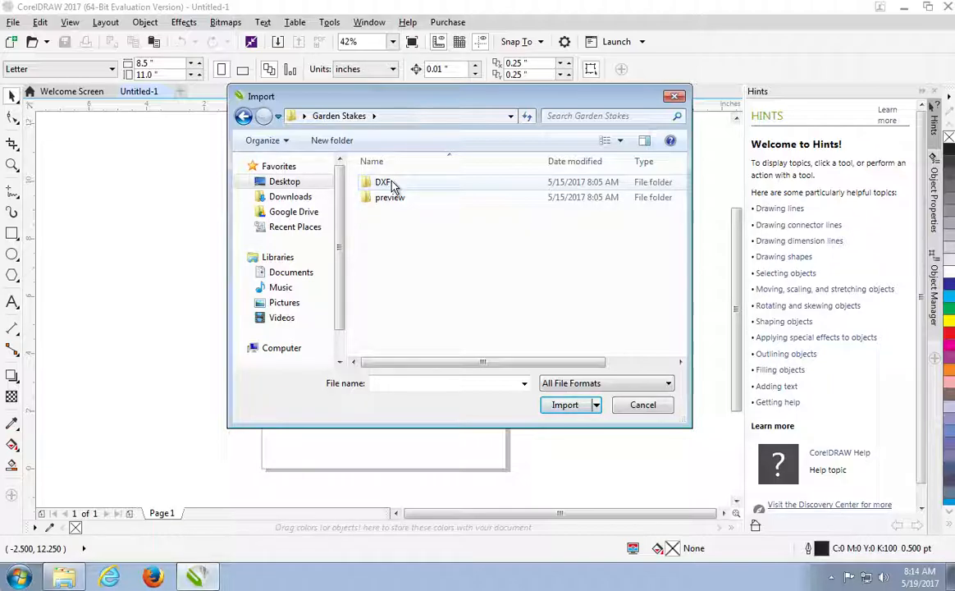
Open the DXF folder and import Garden Stake 1.1
double_click(383, 181)
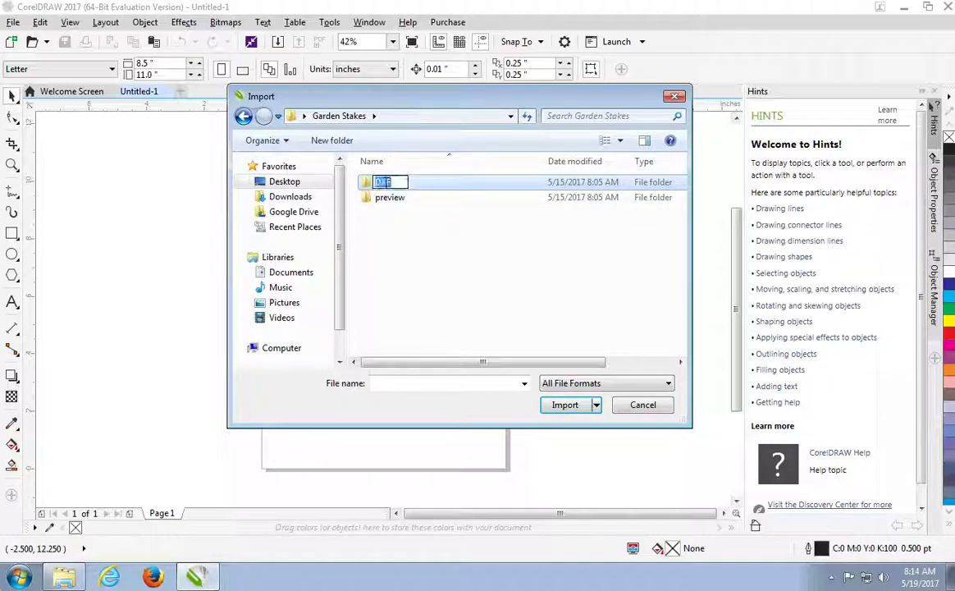
double_click(383, 182)
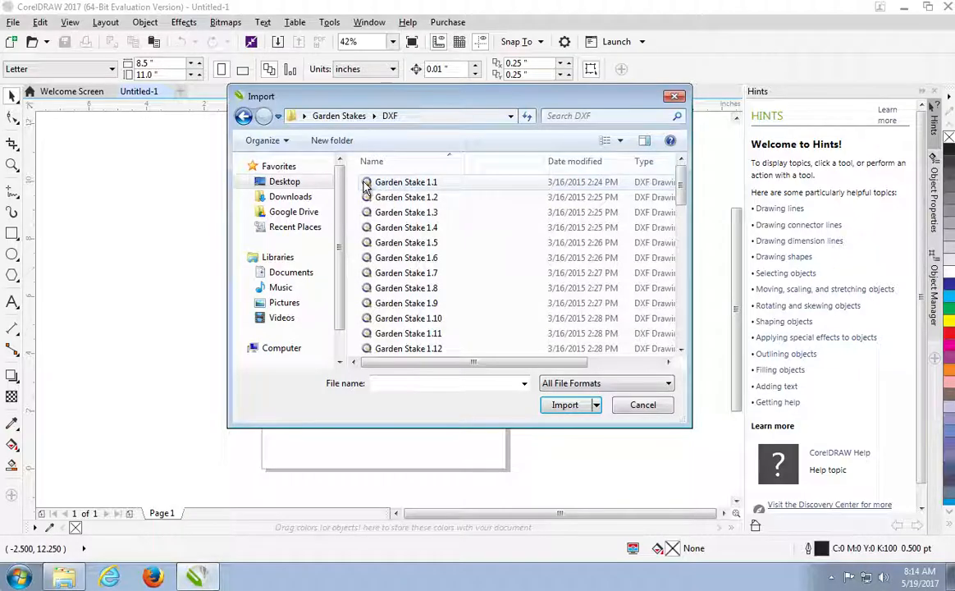
click(406, 181)
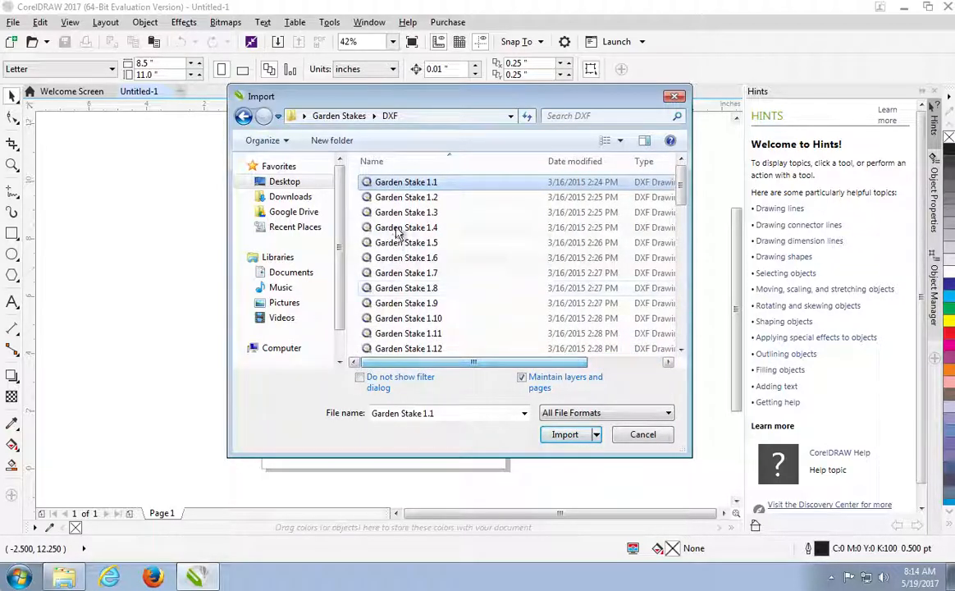
click(564, 434)
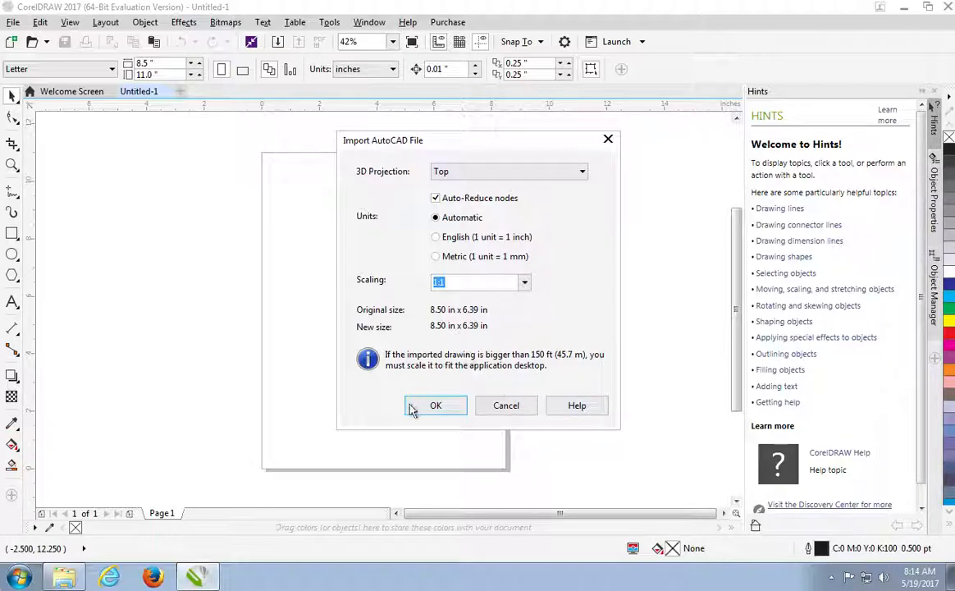
mouse_move(425, 332)
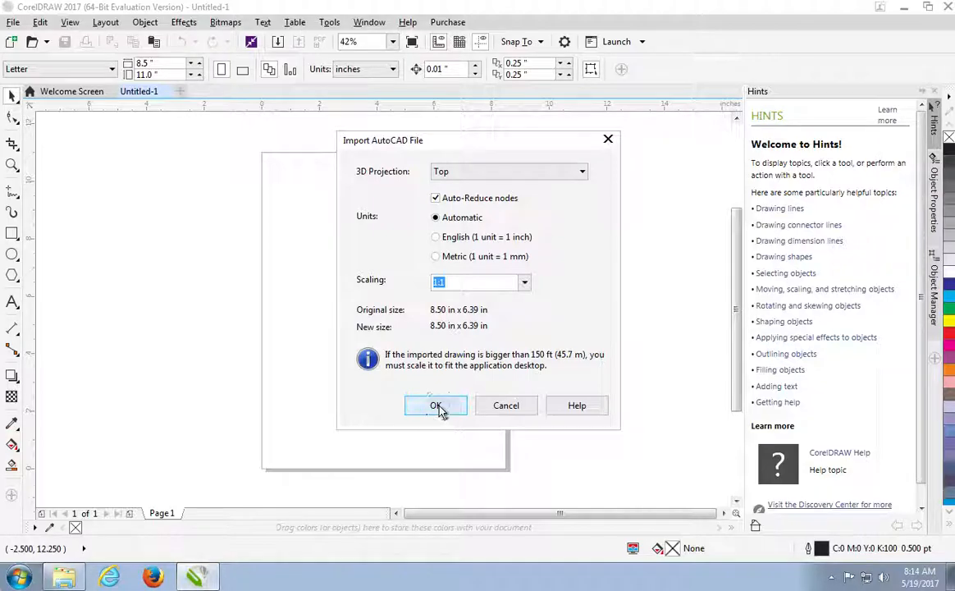
Accept Top projection and Automatic units, keeping the drawing at 8.50 by 6.39 inches
click(435, 404)
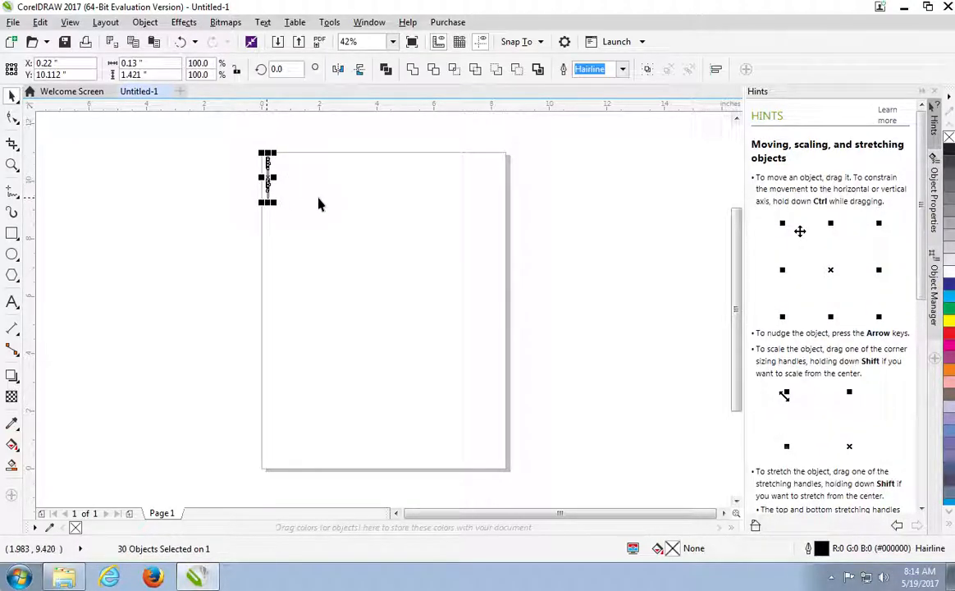
mouse_move(242, 322)
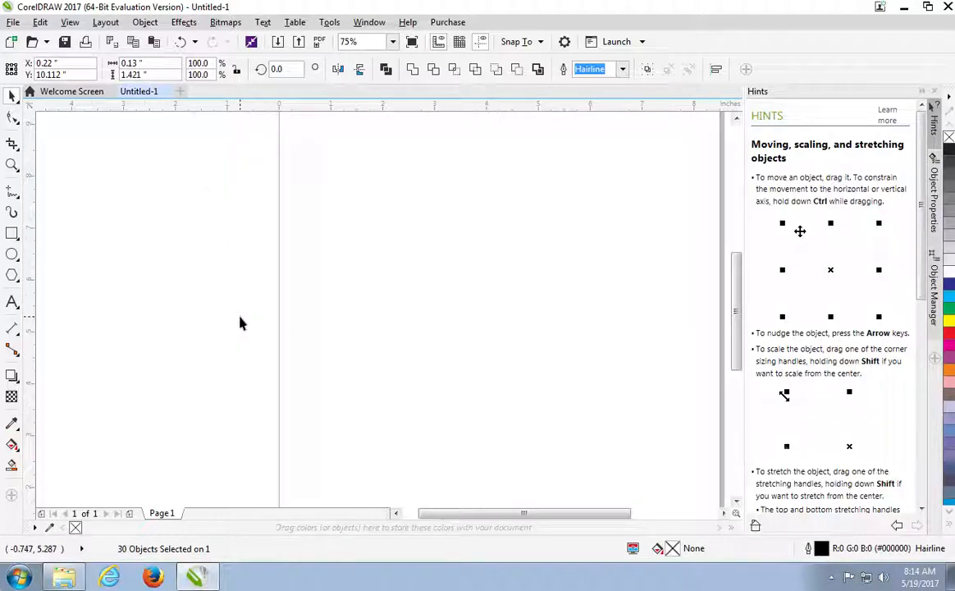
Enter a 300 zoom value to enlarge the ASPARAGUS stakes
text(300)
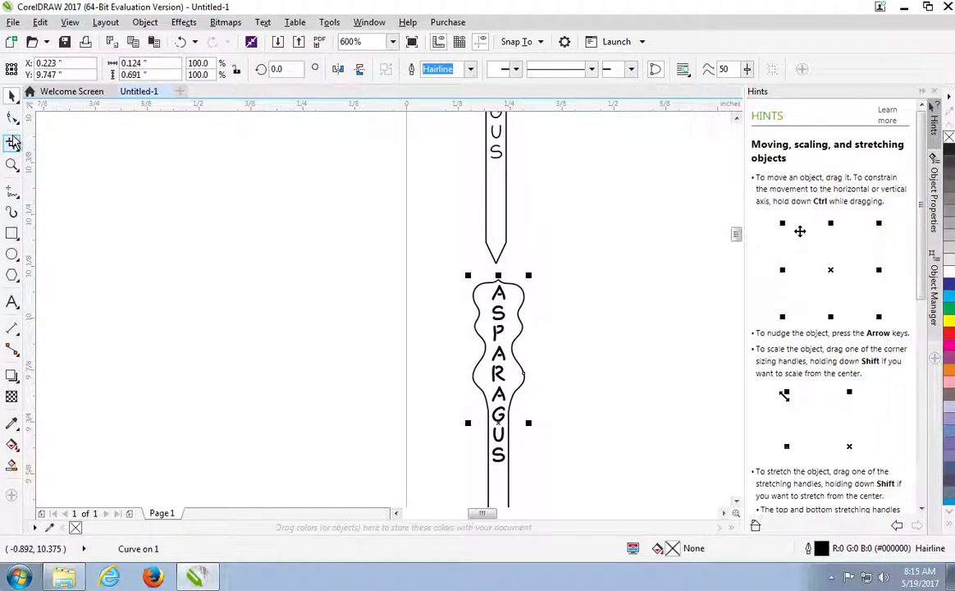
mouse_move(13, 142)
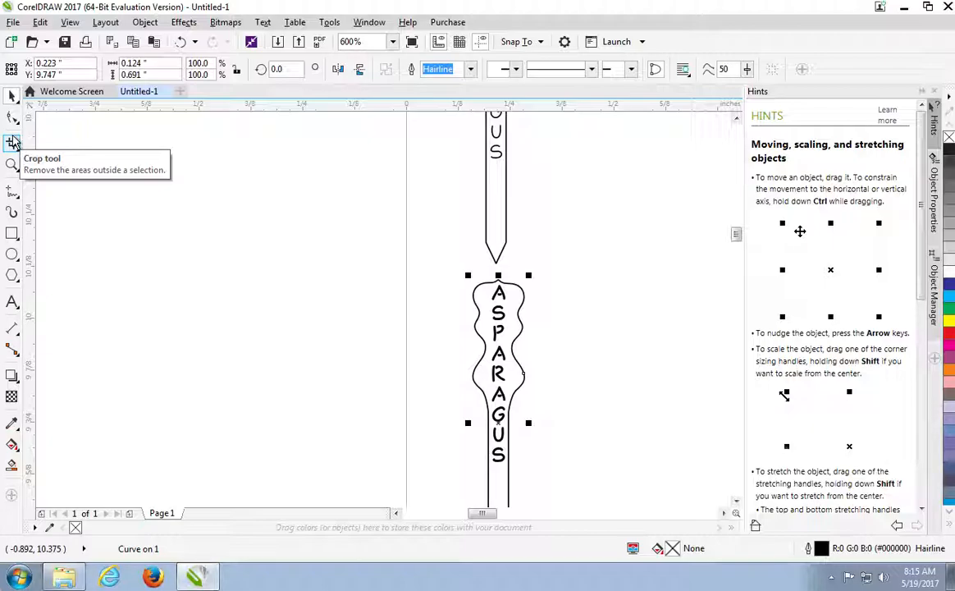
mouse_move(737, 236)
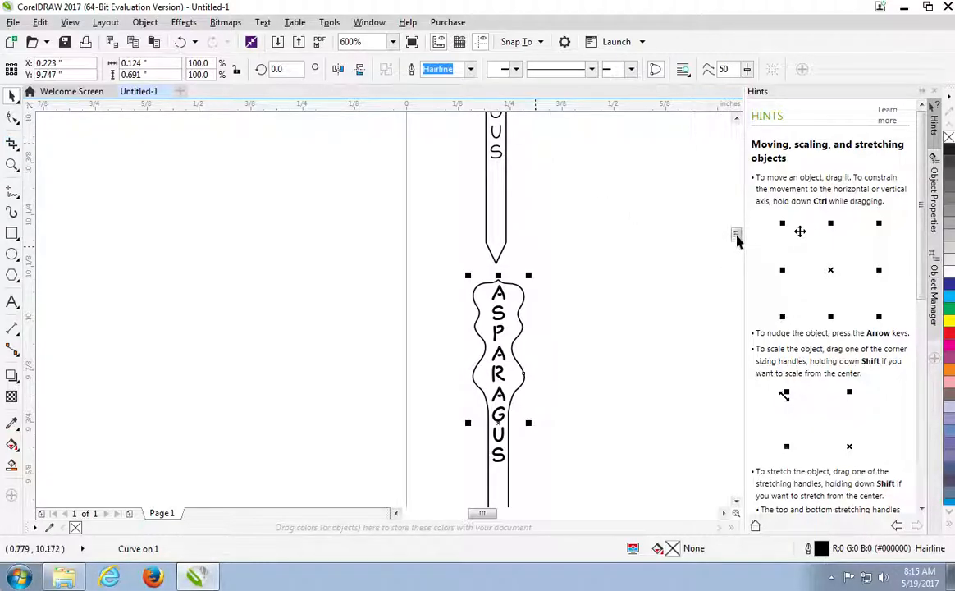